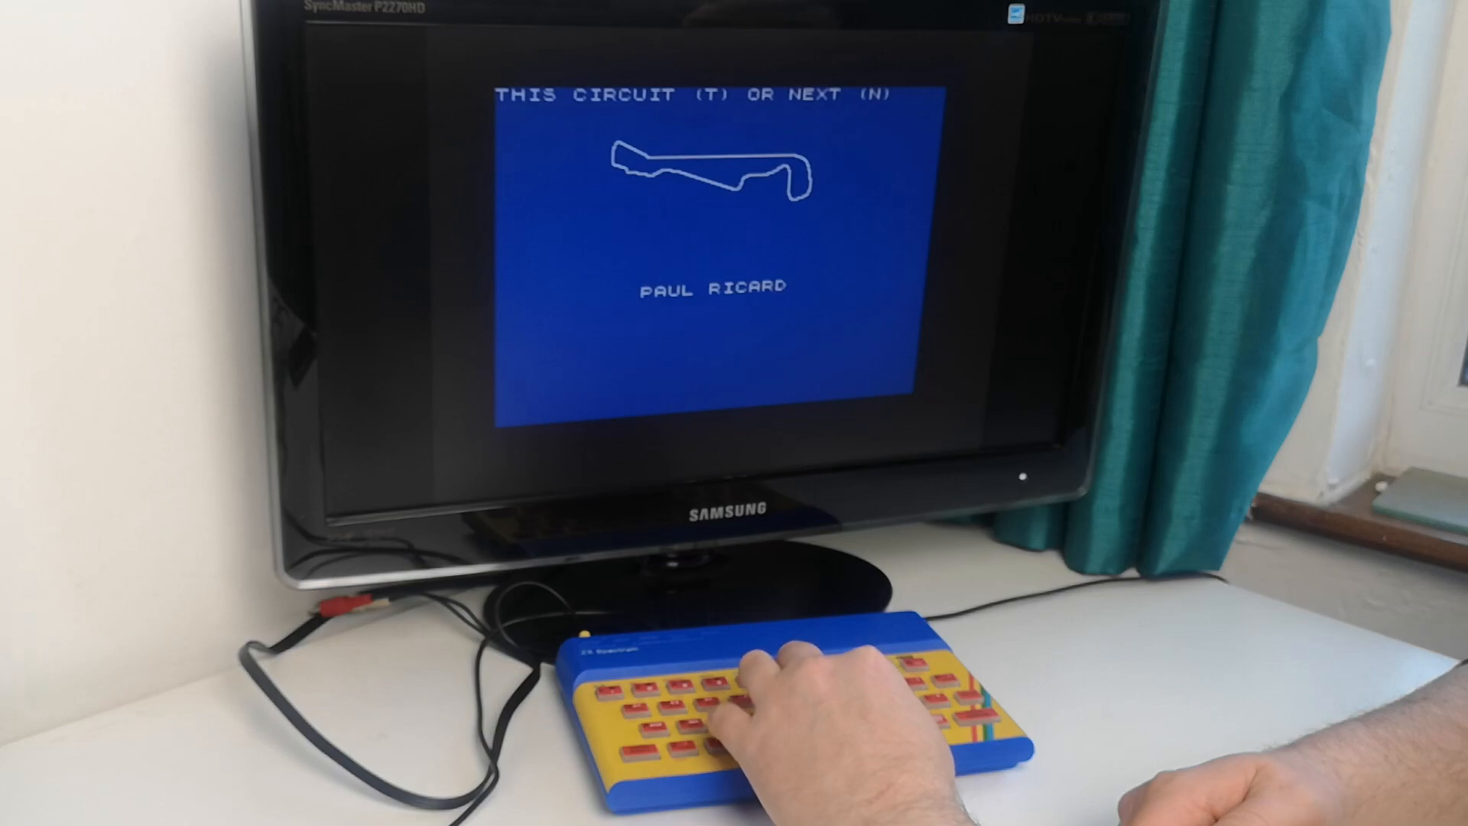
Decline Paul Ricard with N so Monza appears as the offered circuit.
{"action": "key", "text": "n"}
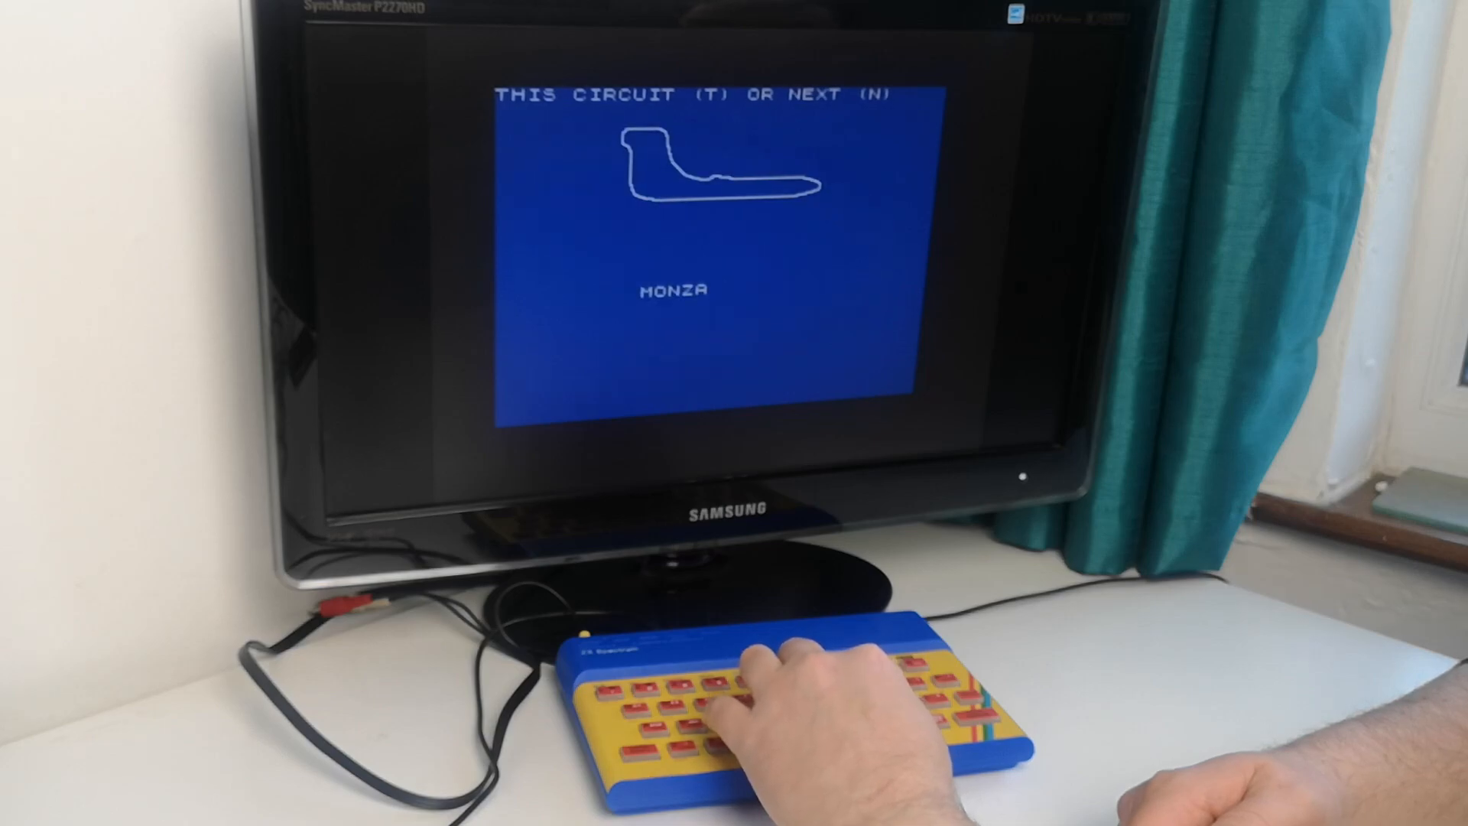